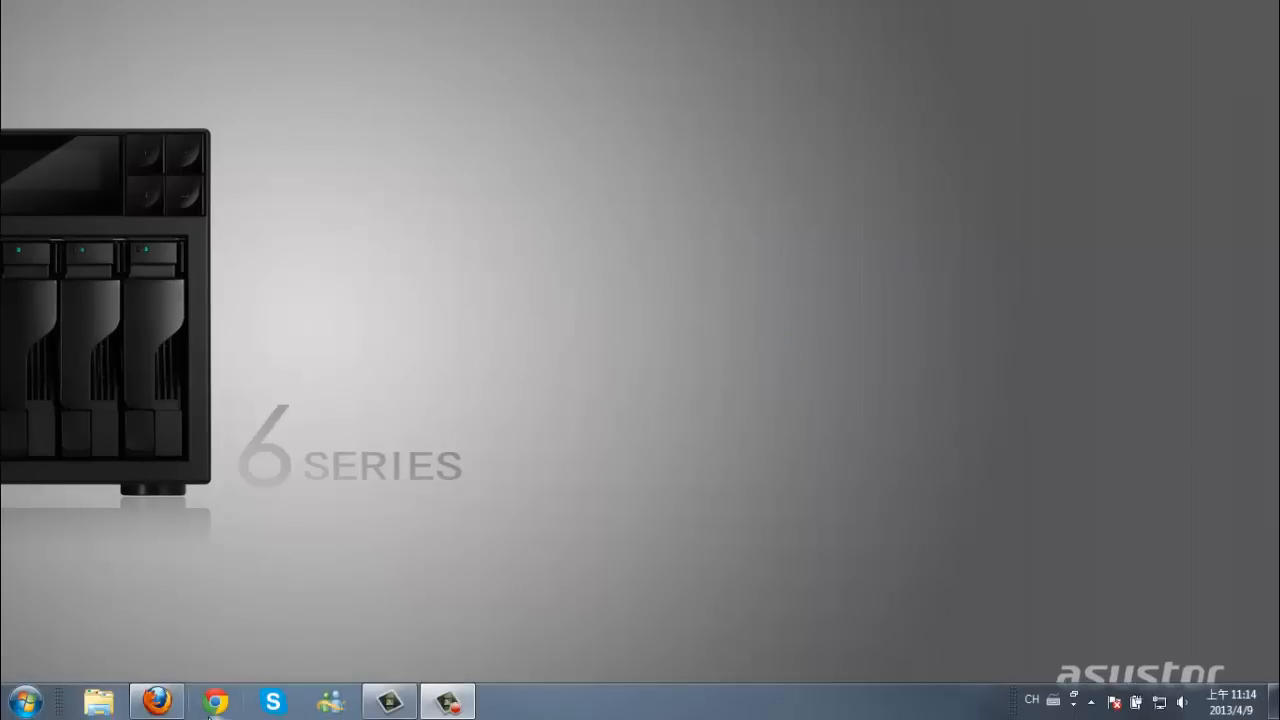
# Step: Launch Google Chrome from the Windows taskbar
pyautogui.click(214, 700)
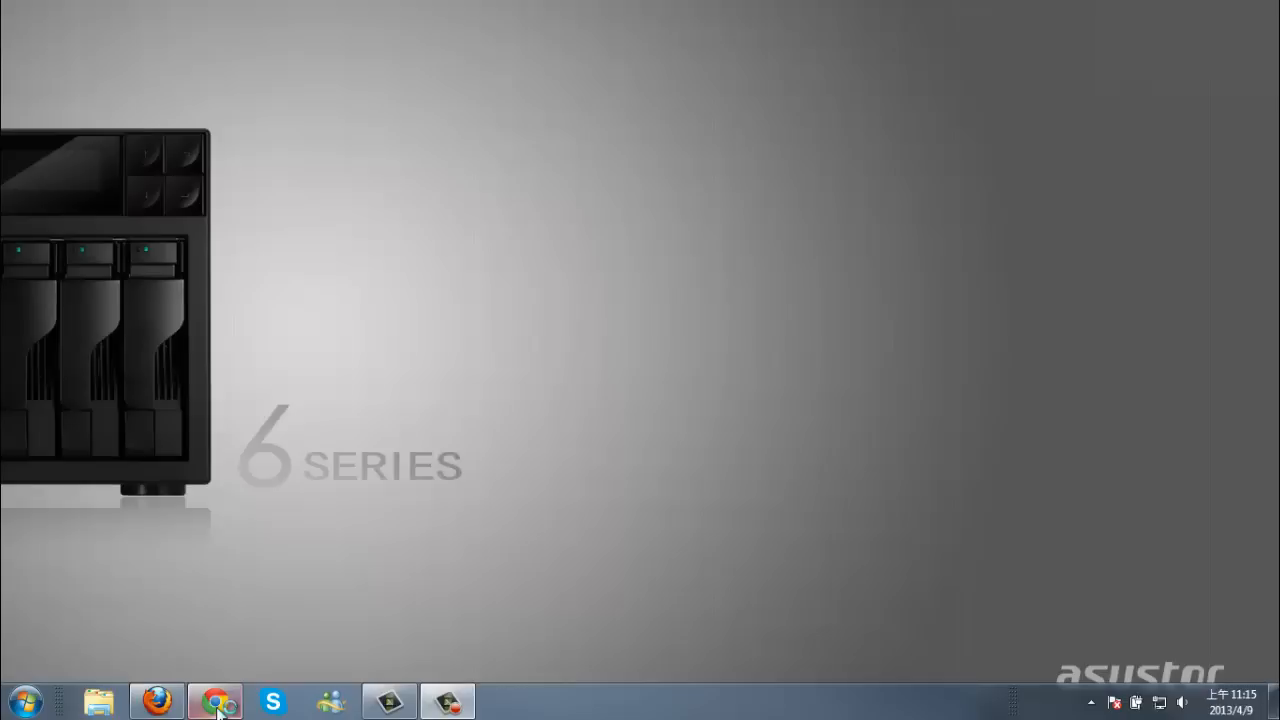
# Step: Go to the NAS login page at 172.16.8.168:8000
pyautogui.click(212, 700)
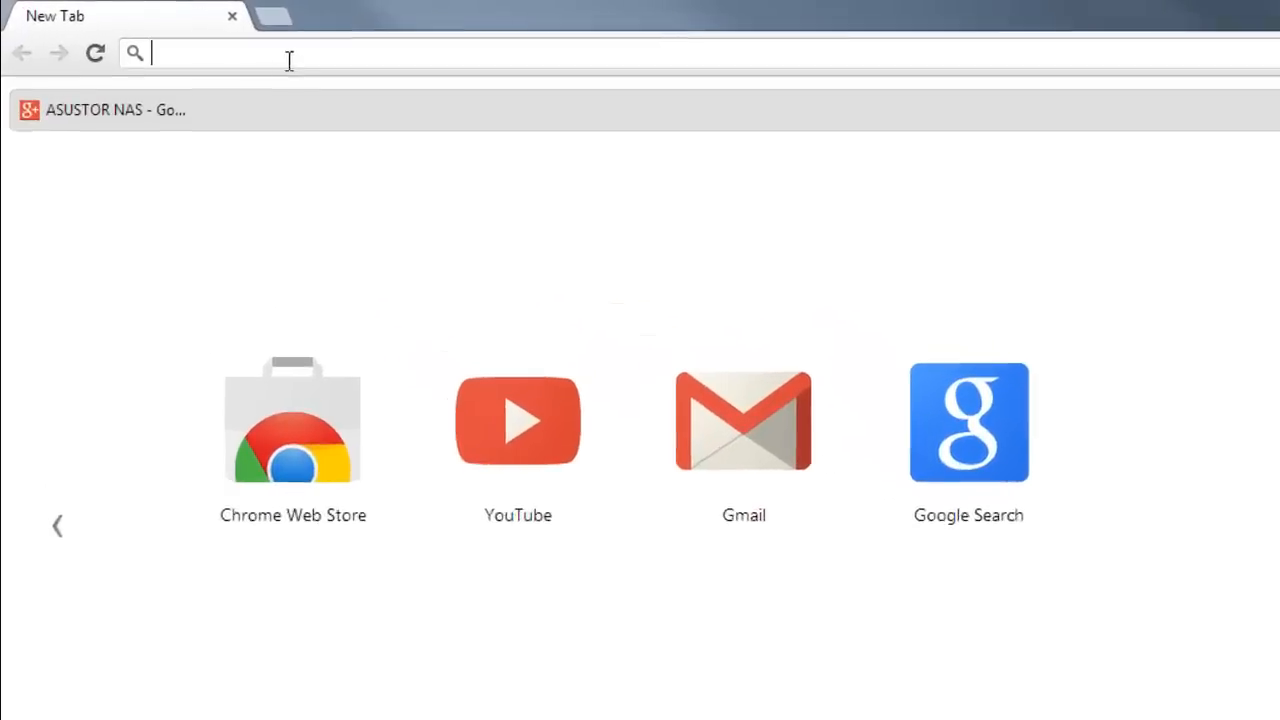
pyautogui.write('172.16.8.168:8000/portal/')
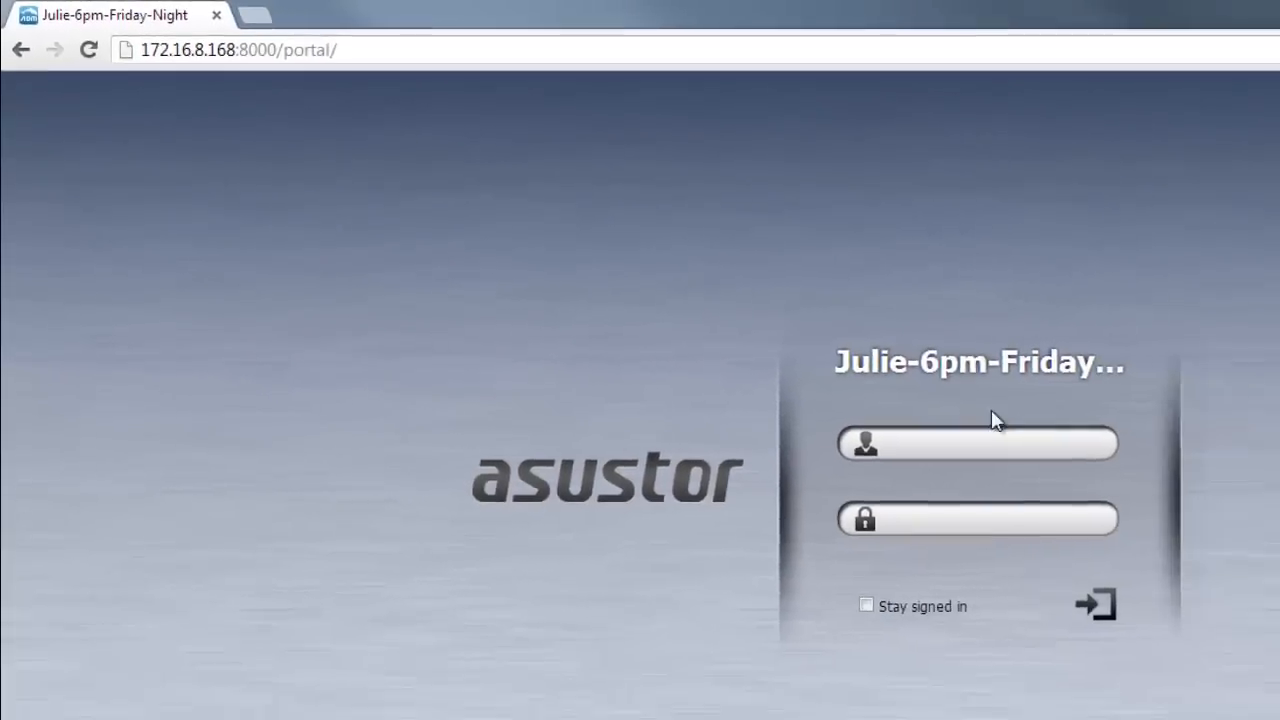
# Step: Enter the admin account credentials and sign in to the NAS
pyautogui.write('ASUSTOR')
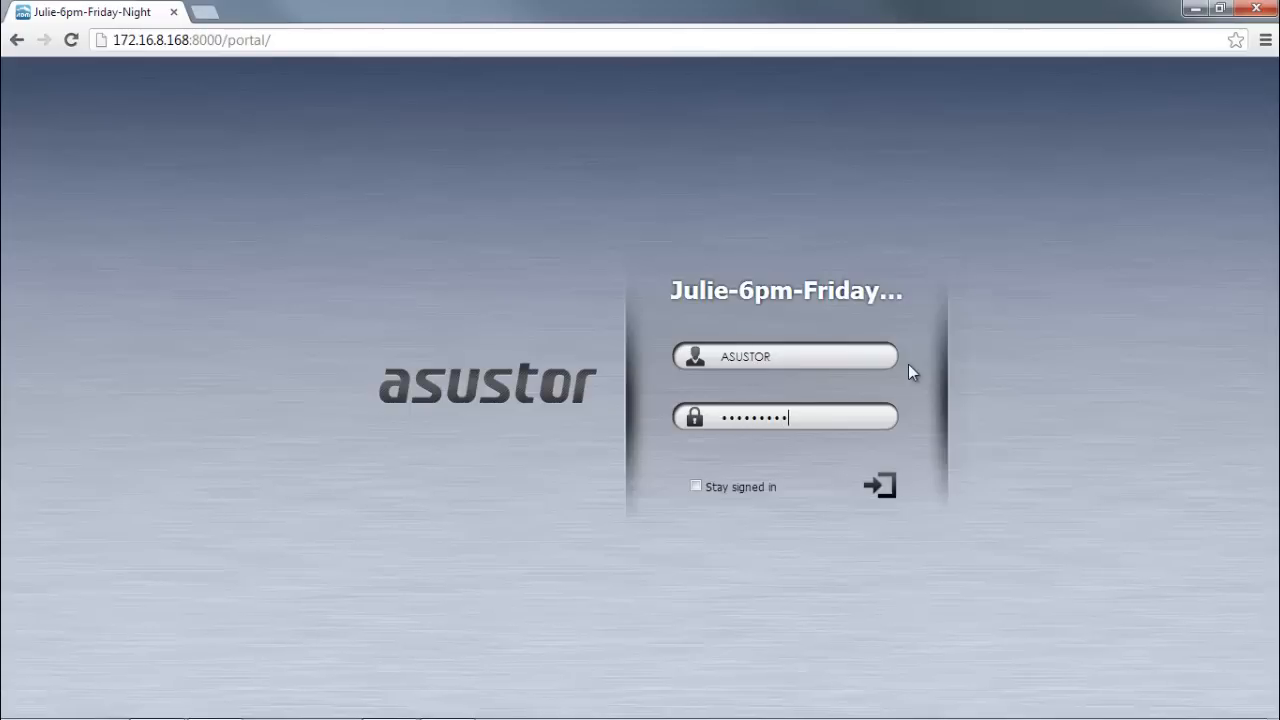
pyautogui.click(878, 486)
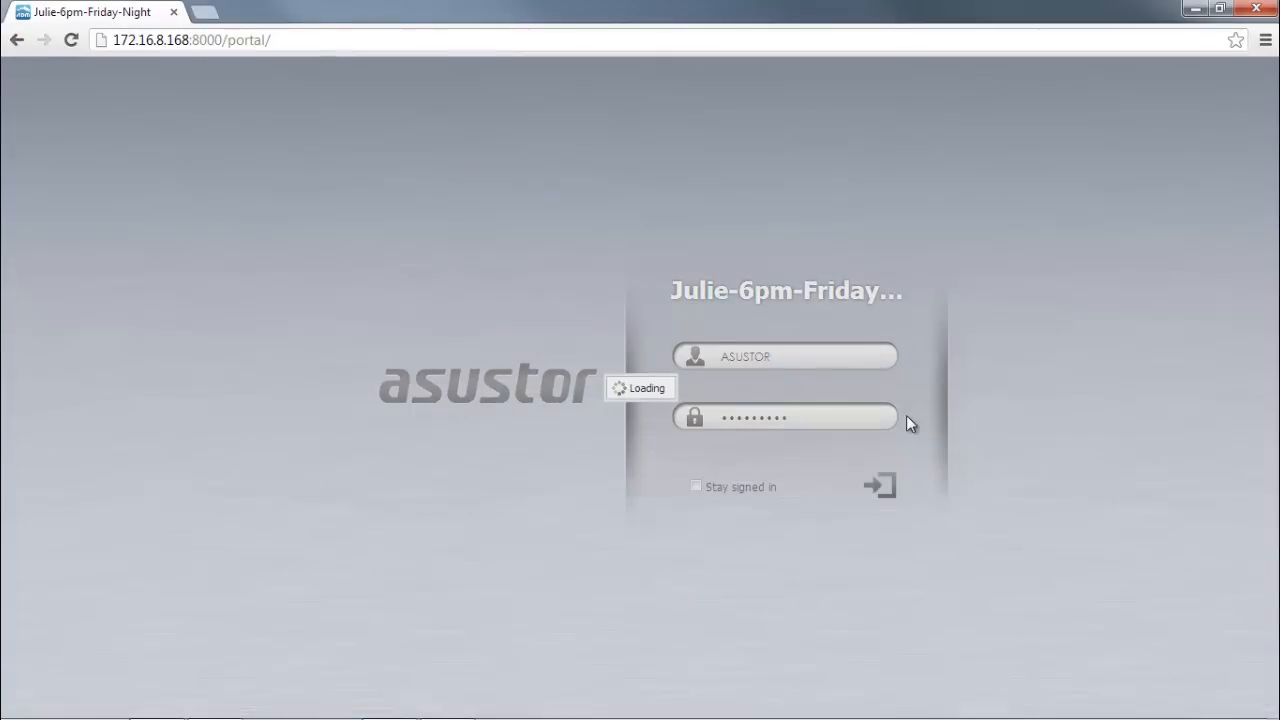
# Step: Launch File Explorer from the ADM desktop to list the shared folders
pyautogui.click(880, 486)
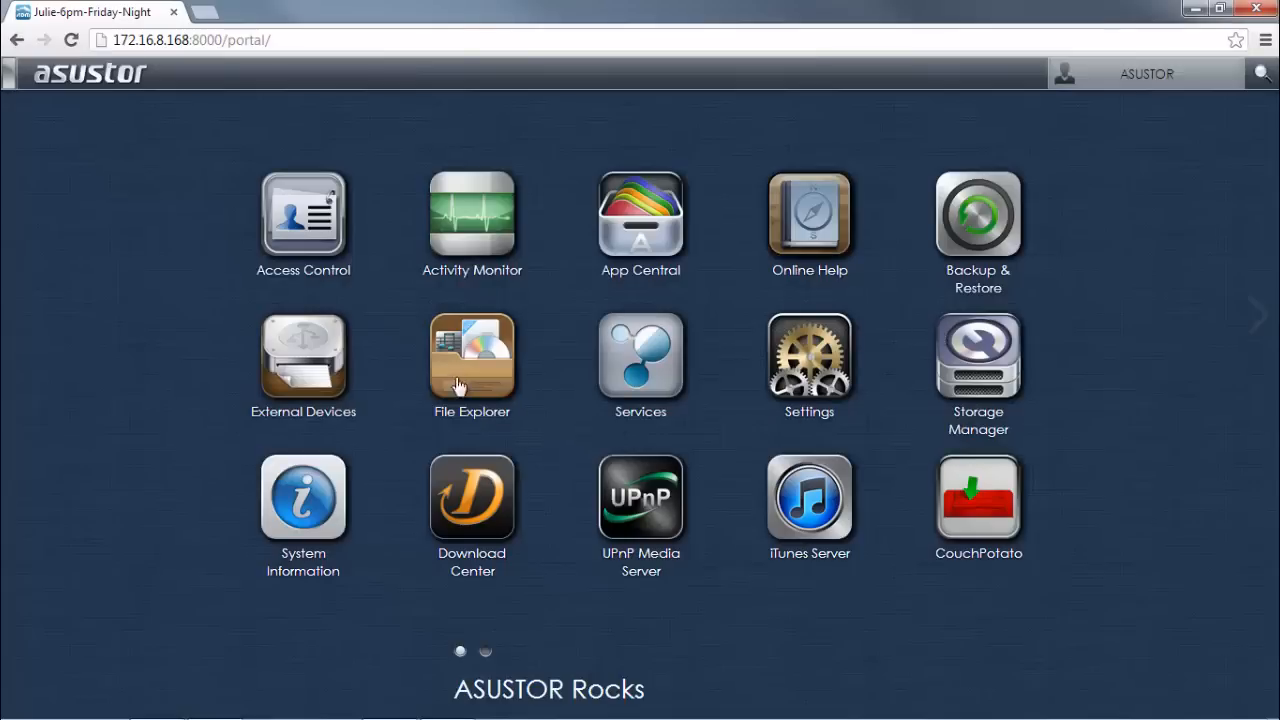
pyautogui.moveTo(480, 374)
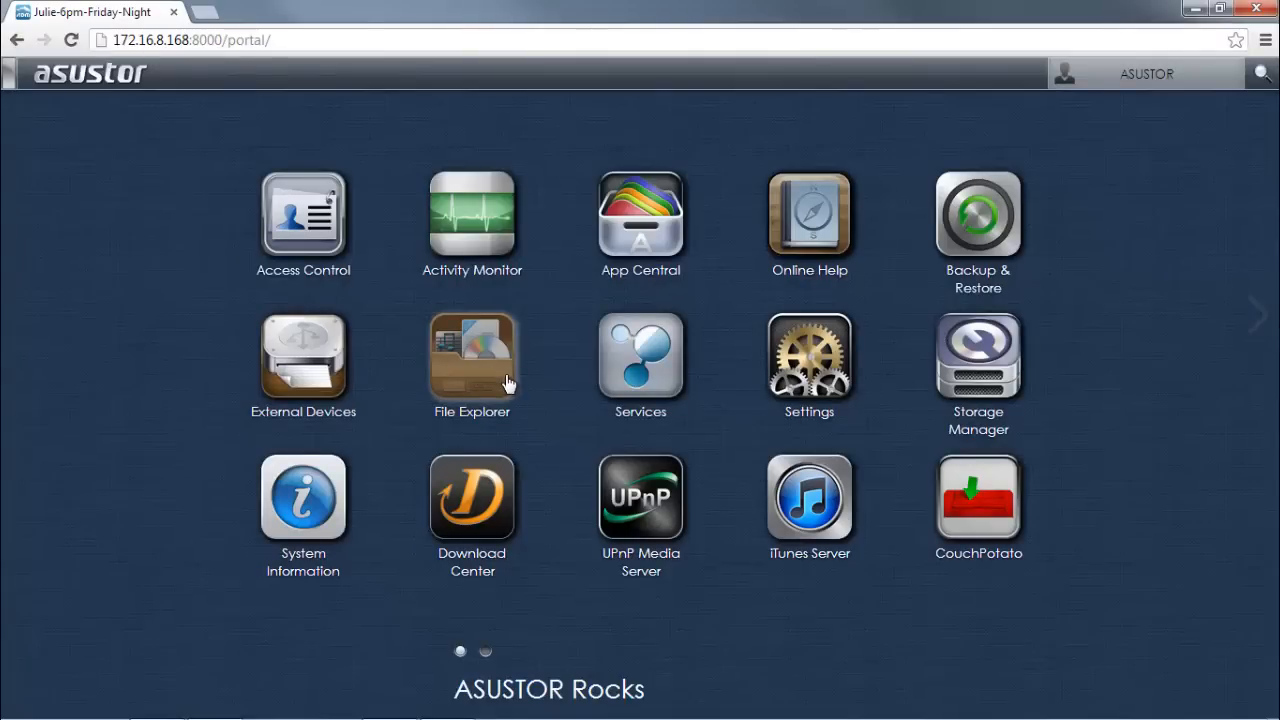
pyautogui.click(472, 356)
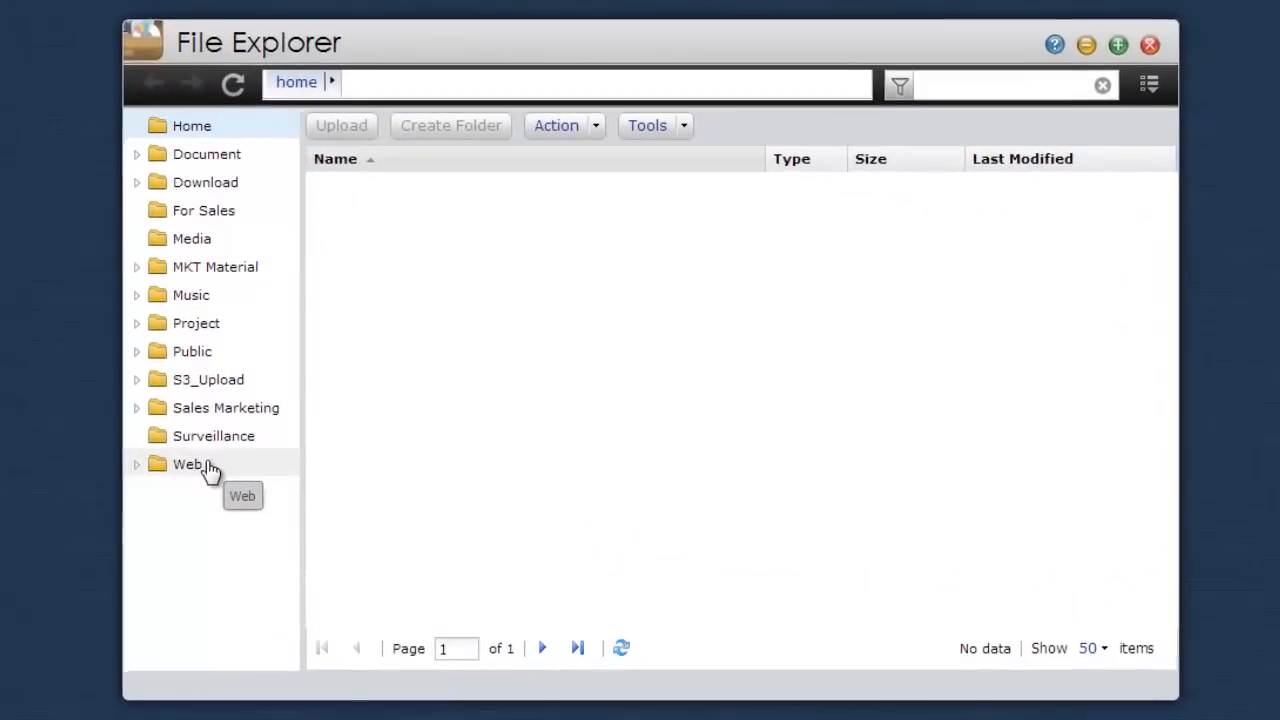
# Step: Enter the Media folder and review its Action and Tools menu options
pyautogui.click(192, 238)
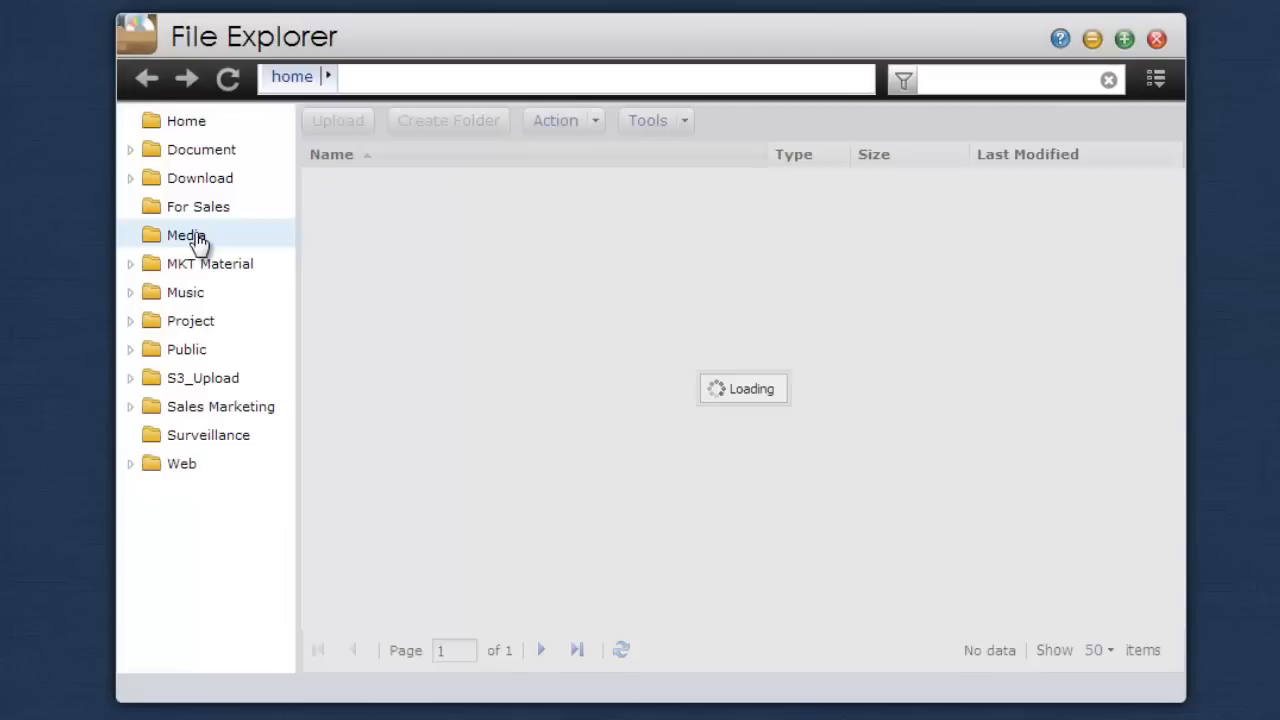
pyautogui.click(186, 234)
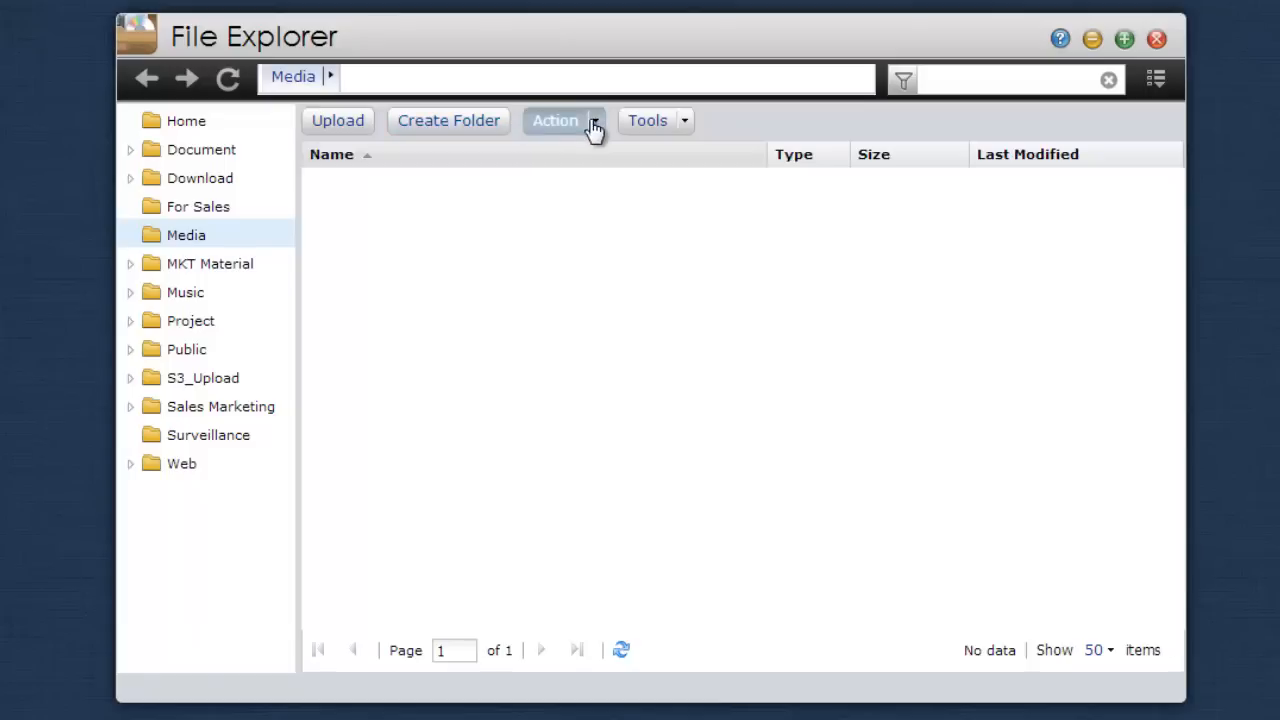
pyautogui.click(656, 120)
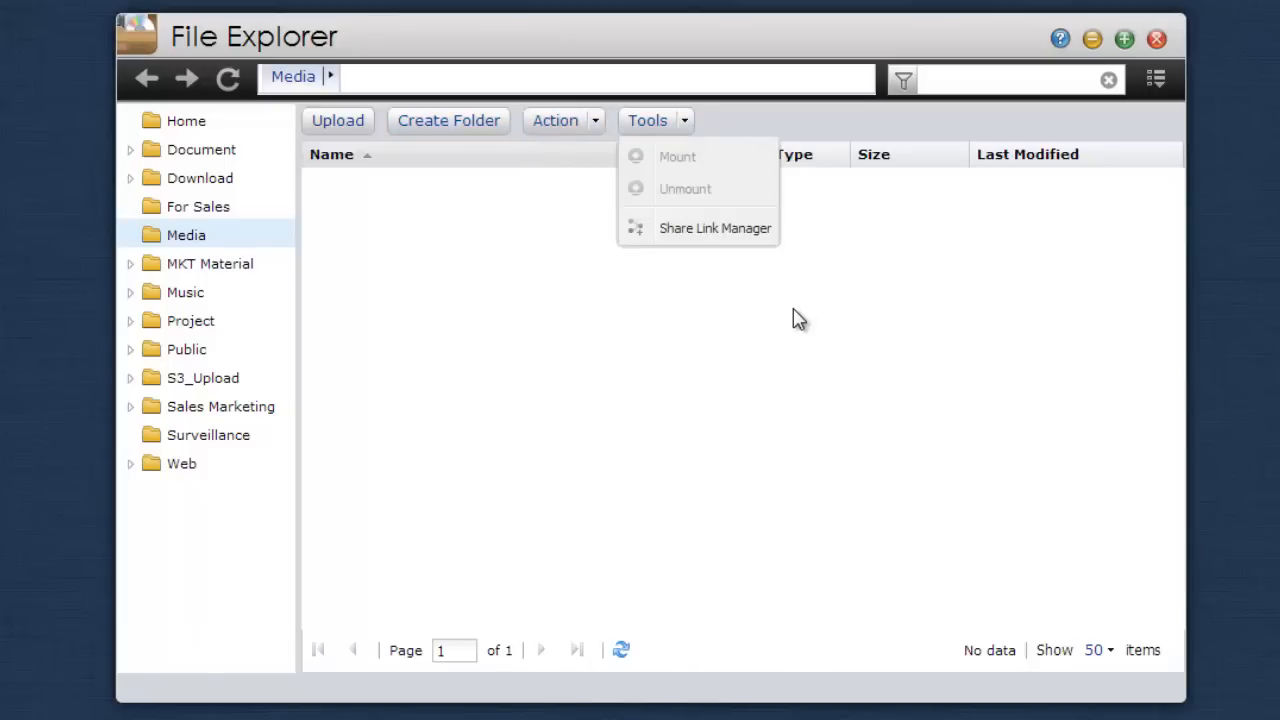
pyautogui.click(356, 238)
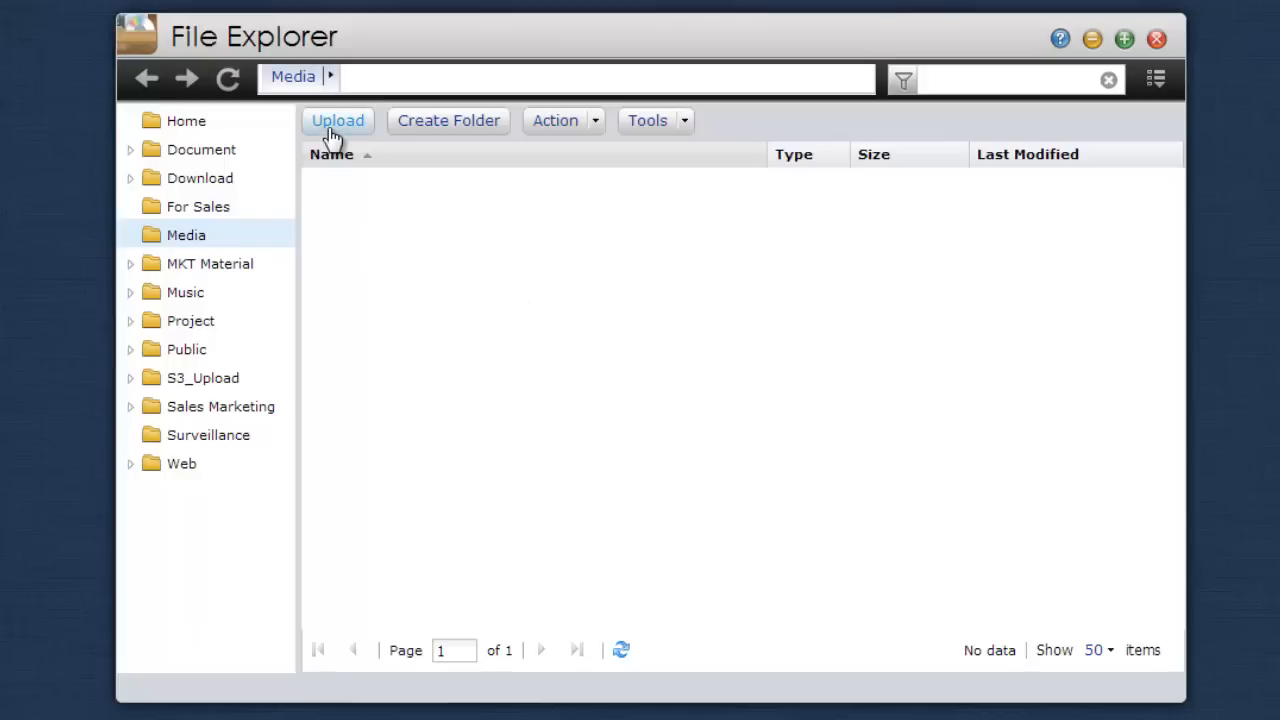
# Step: Start an upload into Media and bring up the computer's file chooser
pyautogui.click(336, 120)
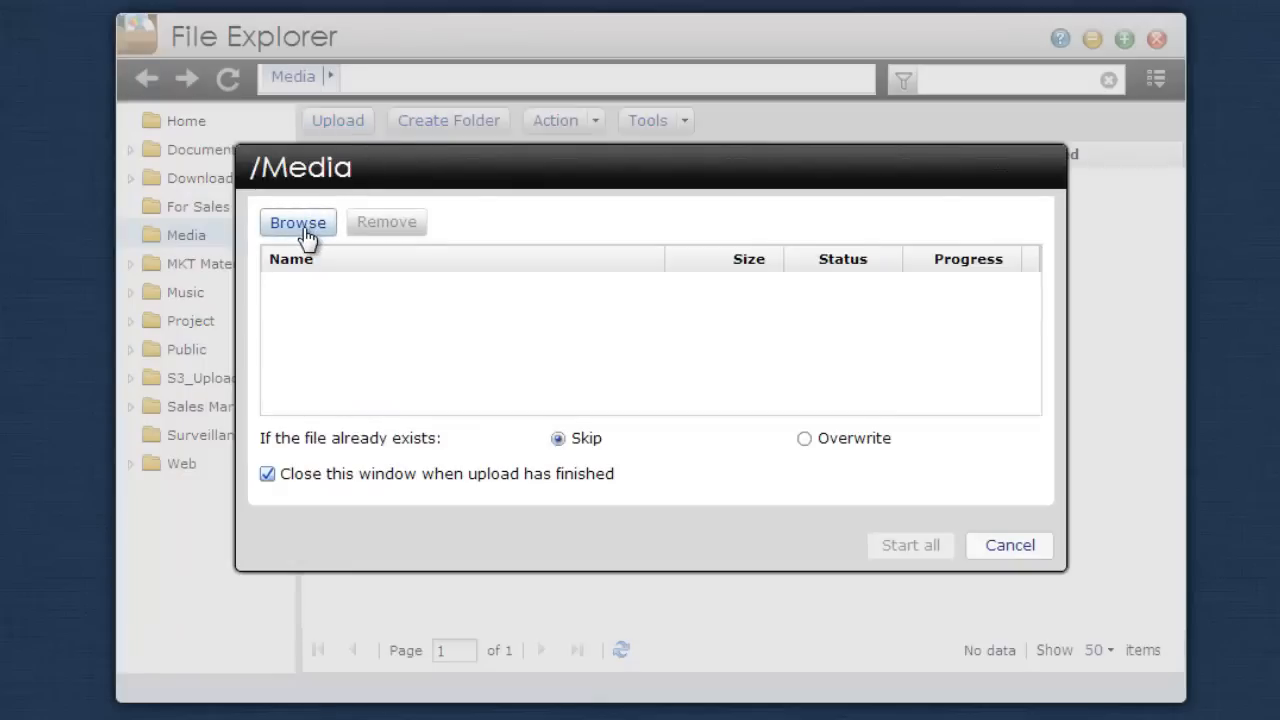
pyautogui.click(296, 222)
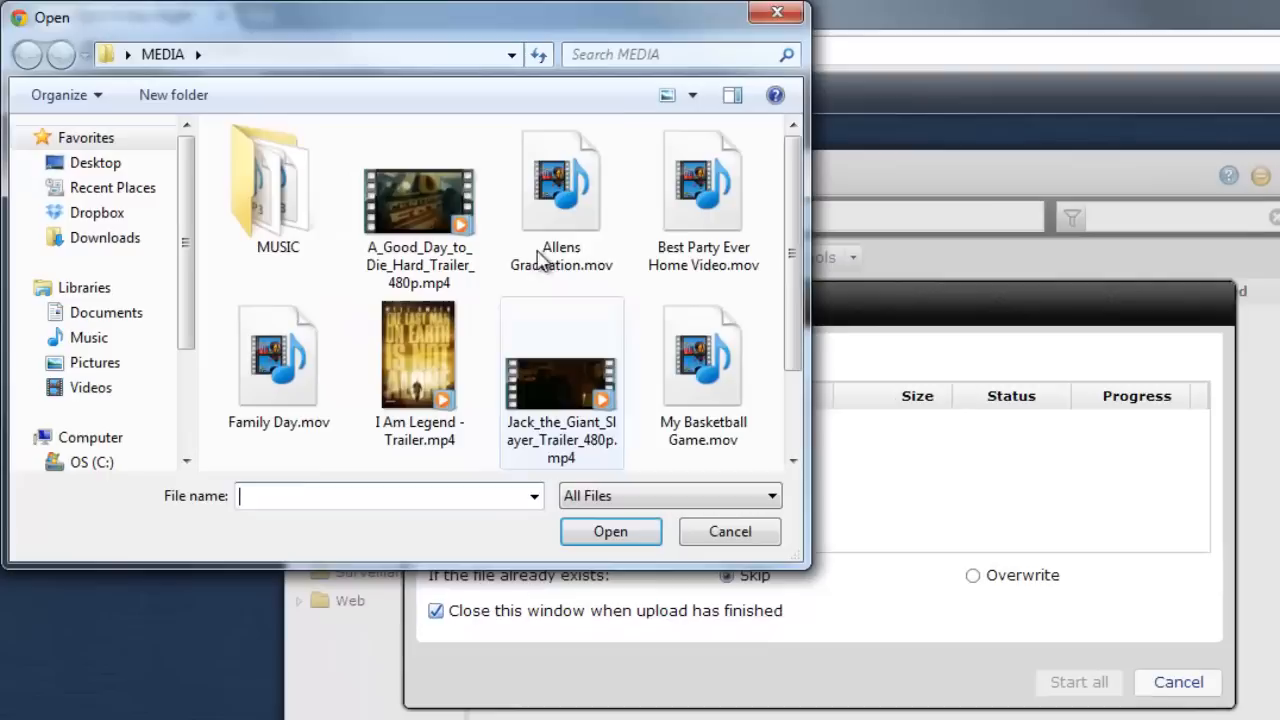
# Step: Select Allens Graduation.mov, Best Party Ever Home Video.mov and Family Day.mov and queue them for upload
pyautogui.click(704, 200)
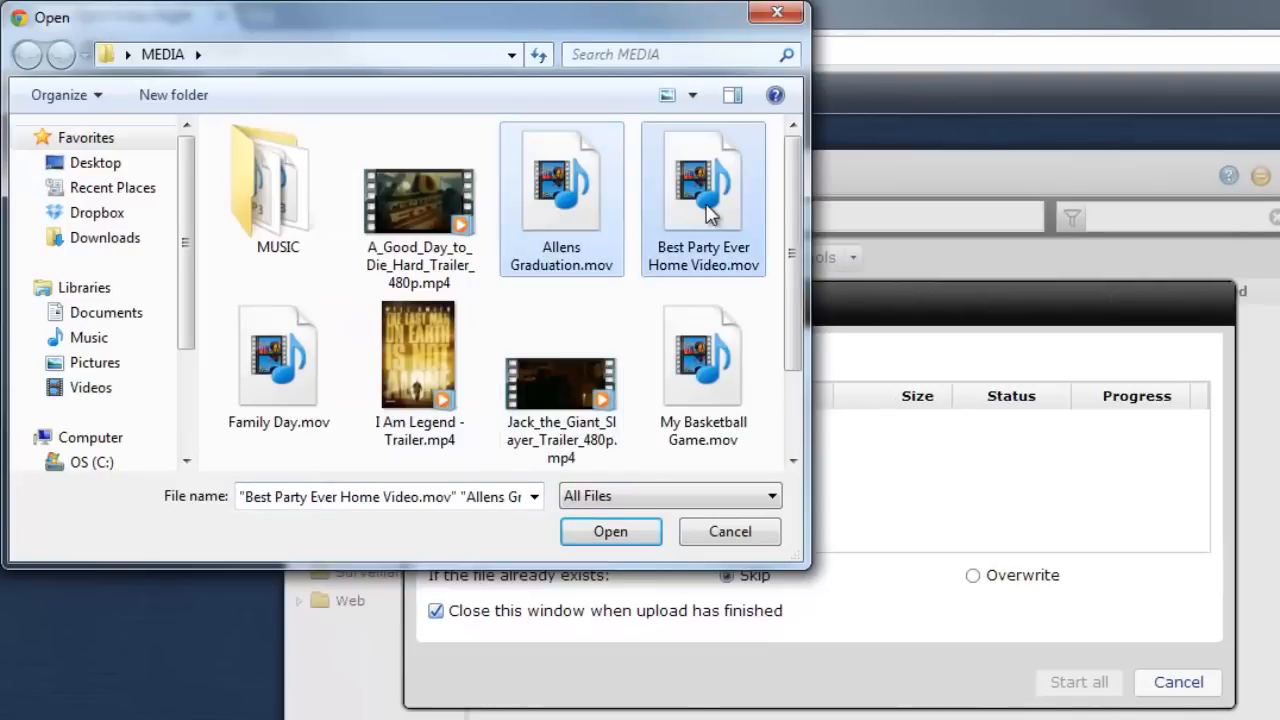
pyautogui.click(278, 356)
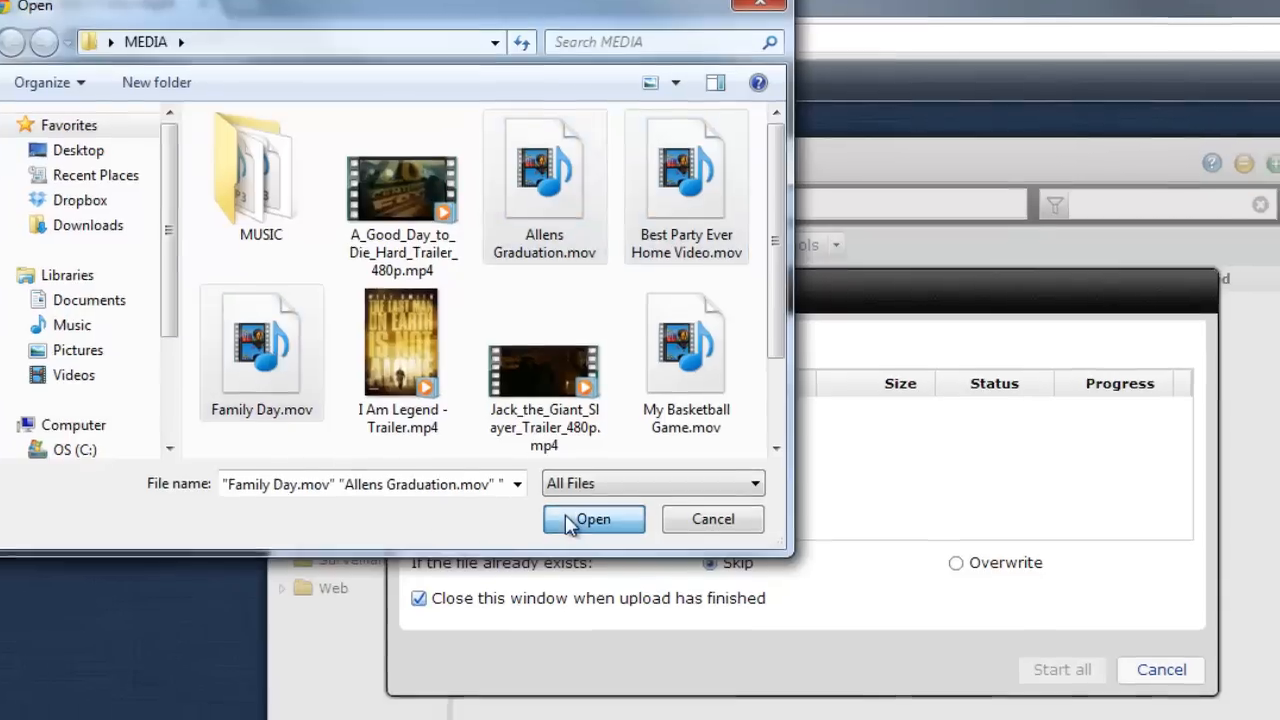
pyautogui.click(592, 520)
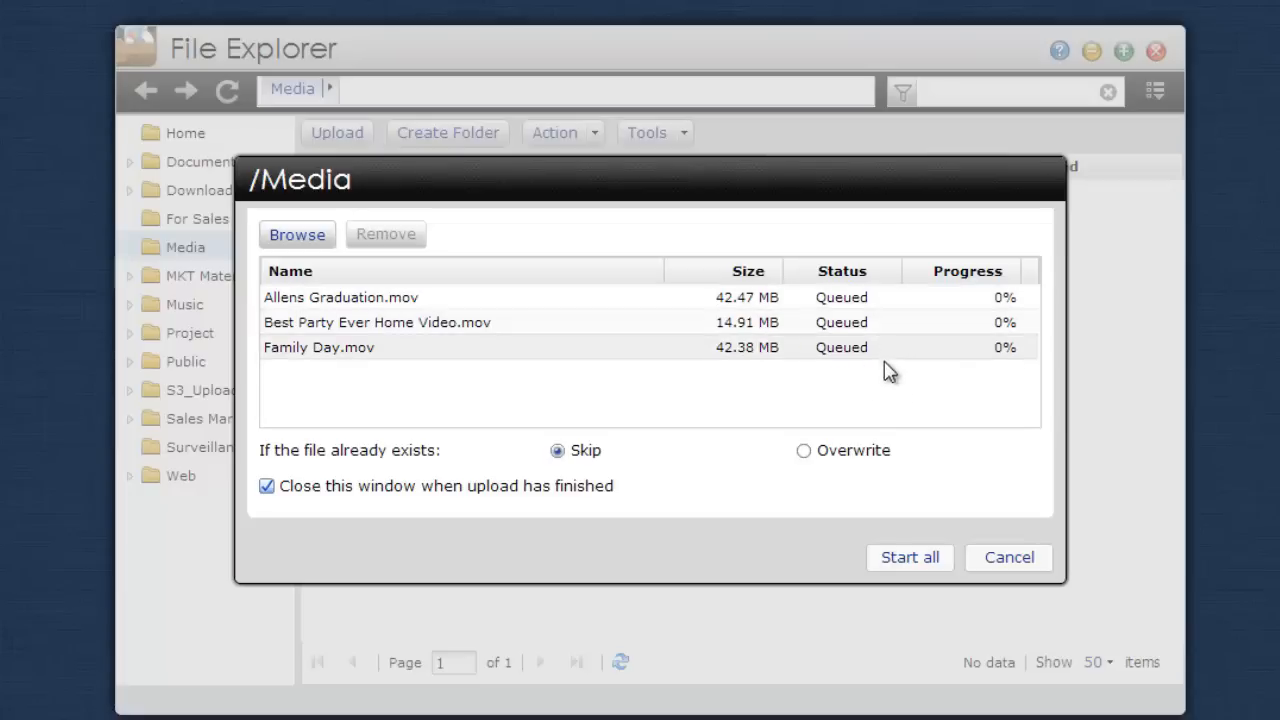
pyautogui.moveTo(900, 556)
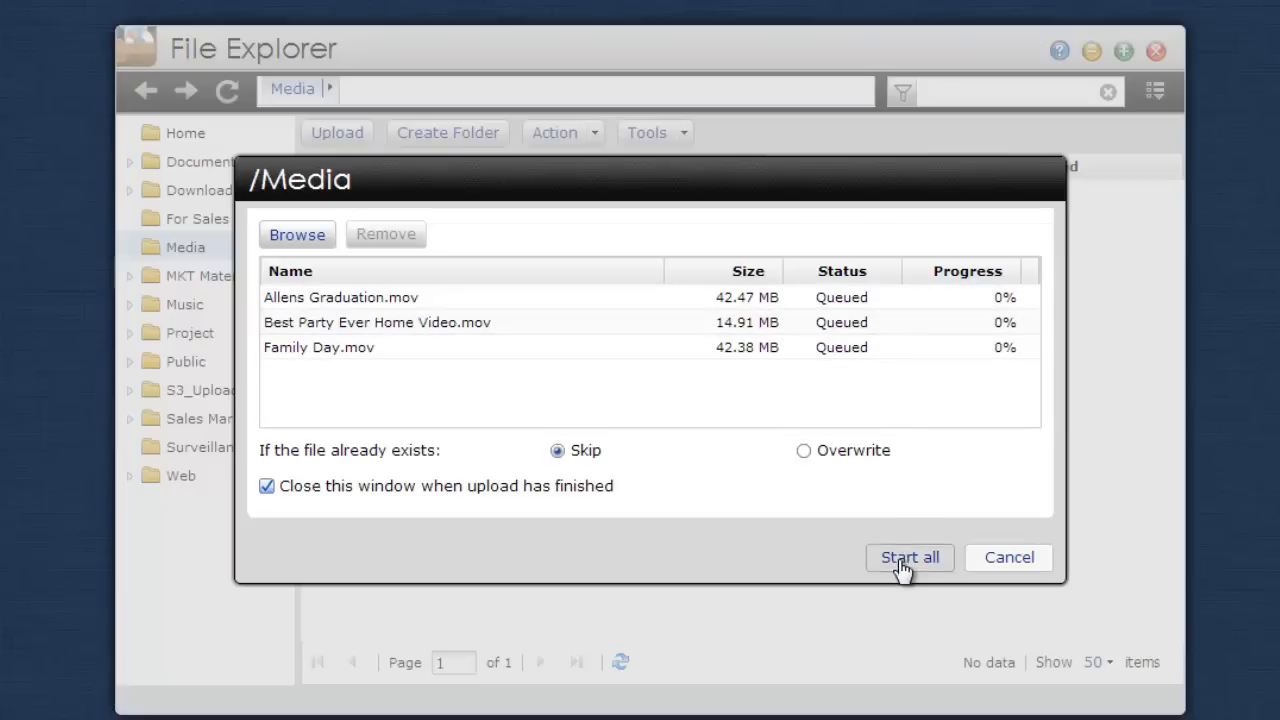
# Step: Start all queued uploads so the three .mov files land in Media
pyautogui.click(908, 556)
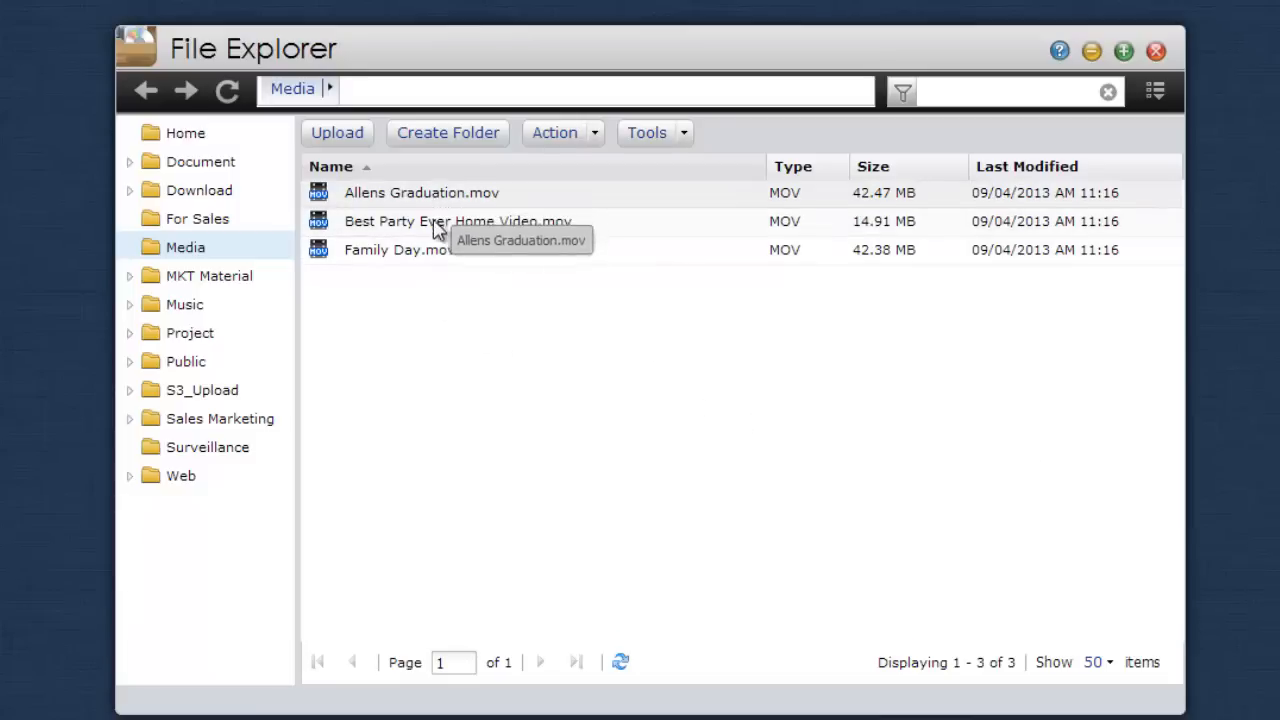
pyautogui.moveTo(440, 304)
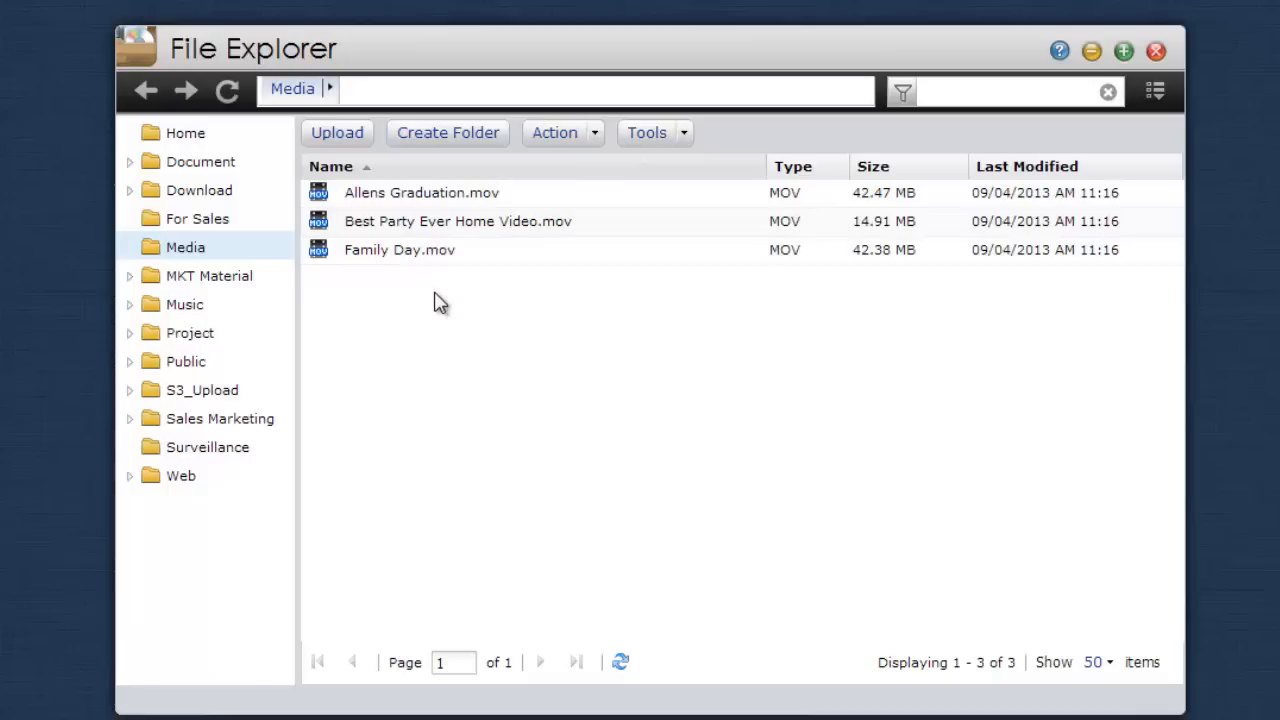
pyautogui.moveTo(550, 220)
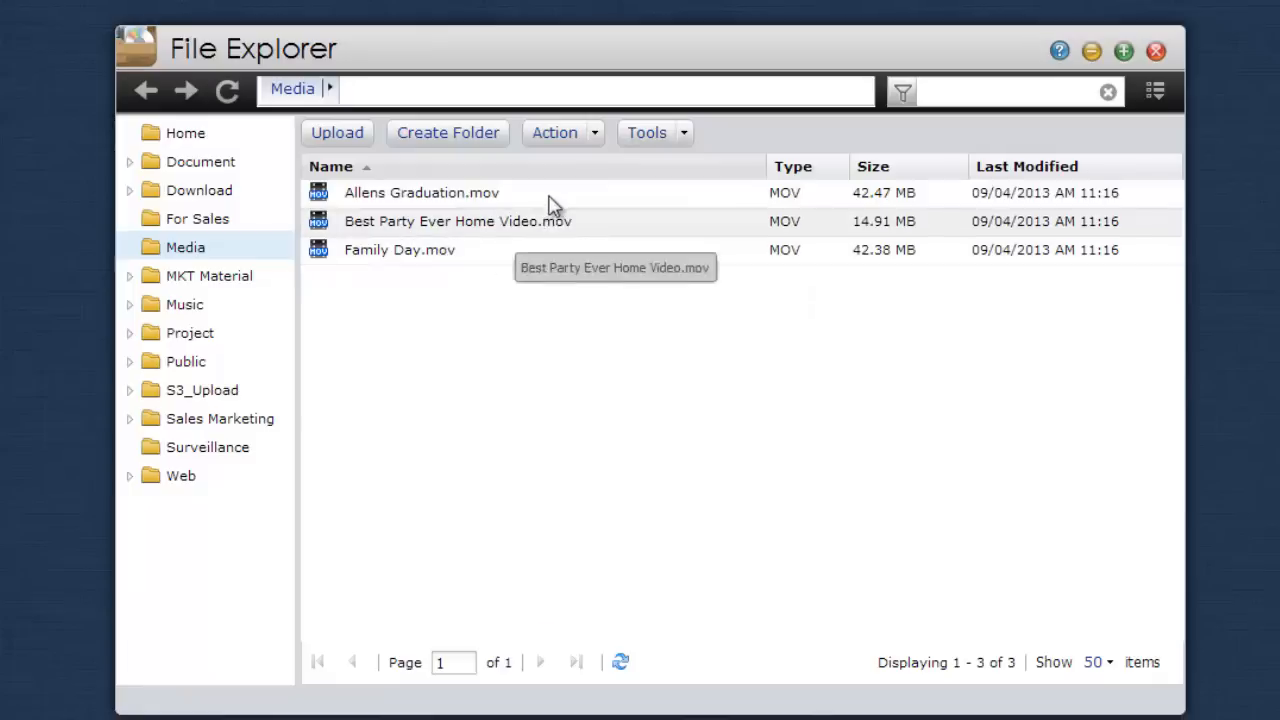
# Step: Select Family Day.mov in the Media file list
pyautogui.click(400, 248)
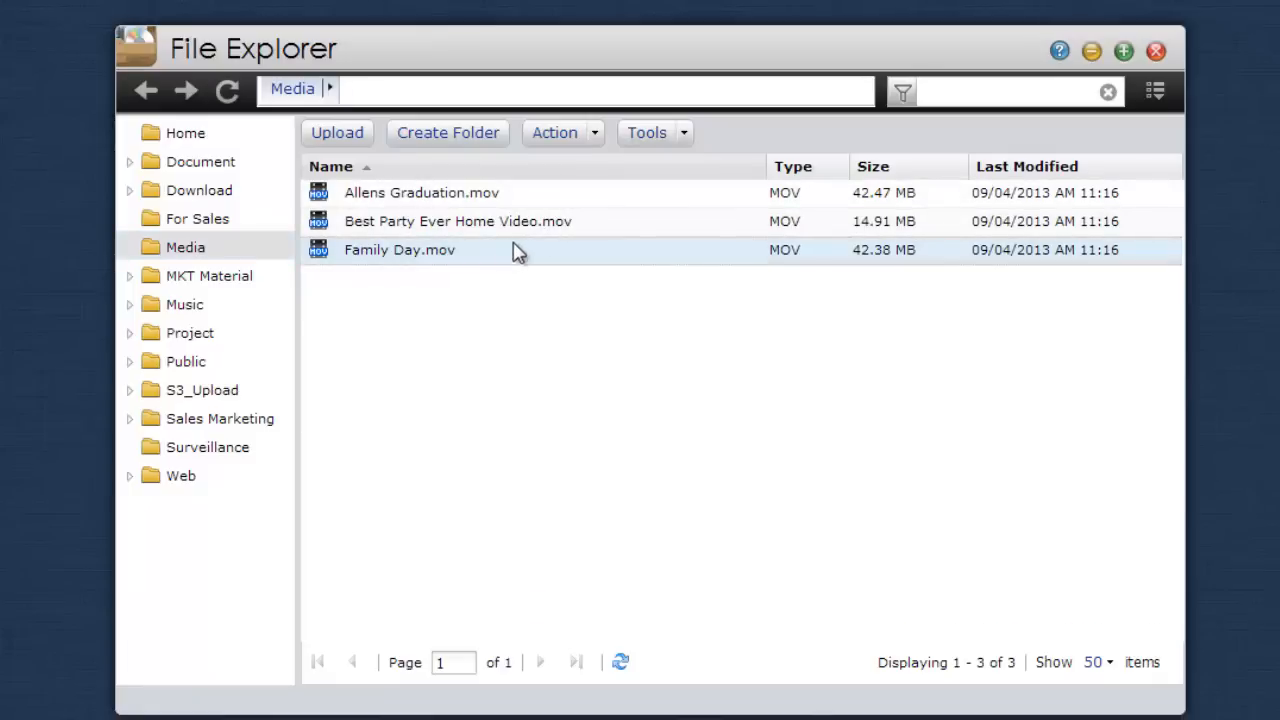
pyautogui.moveTo(564, 132)
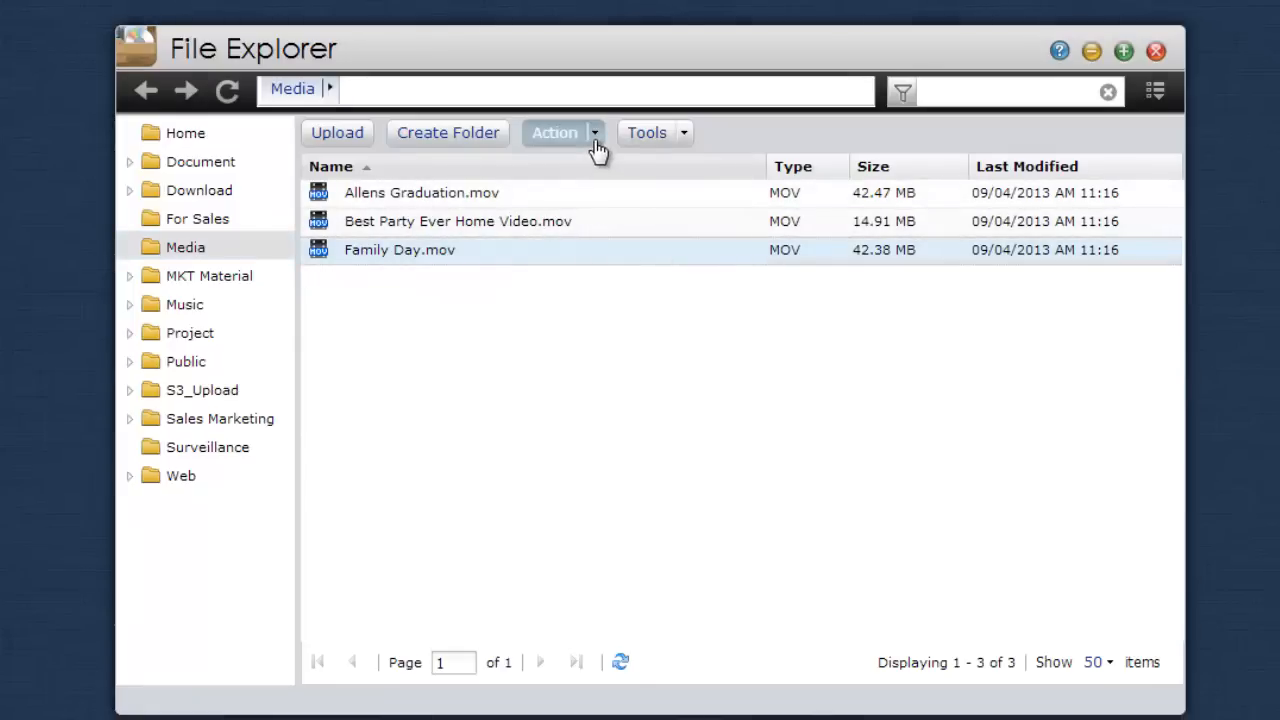
# Step: Download Family Day.mov to the computer via the Action list
pyautogui.click(556, 132)
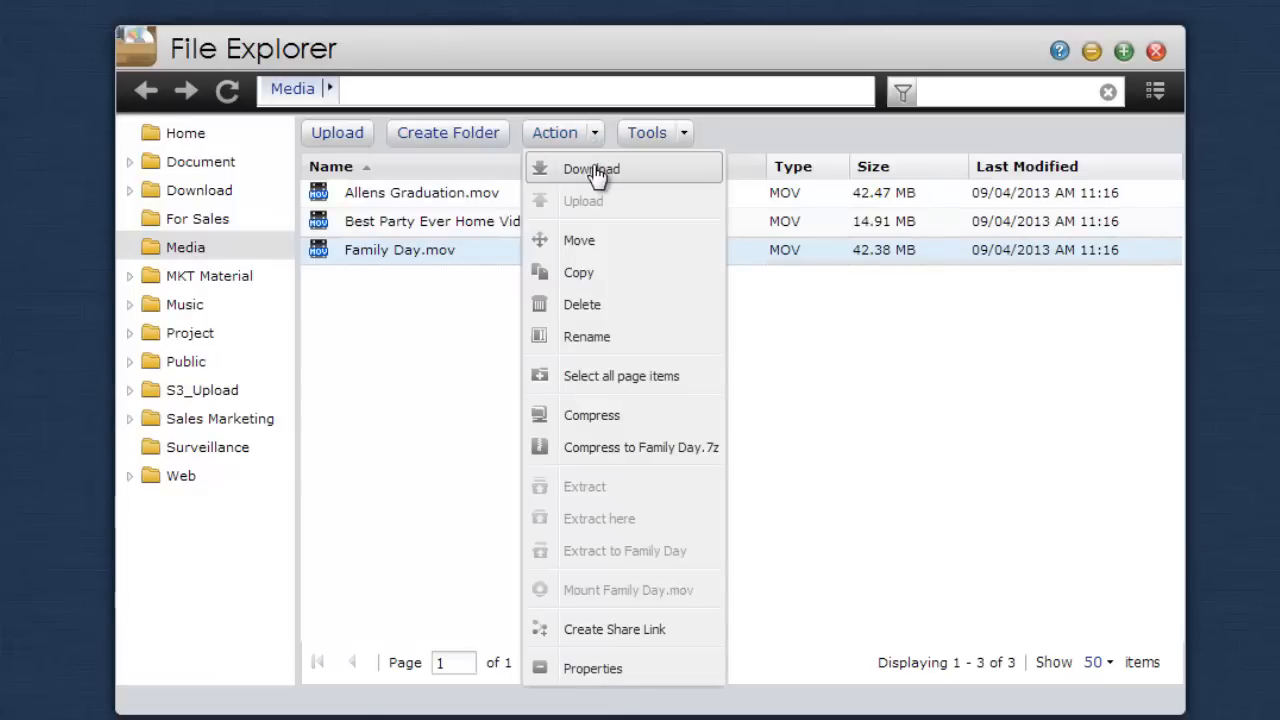
pyautogui.moveTo(450, 252)
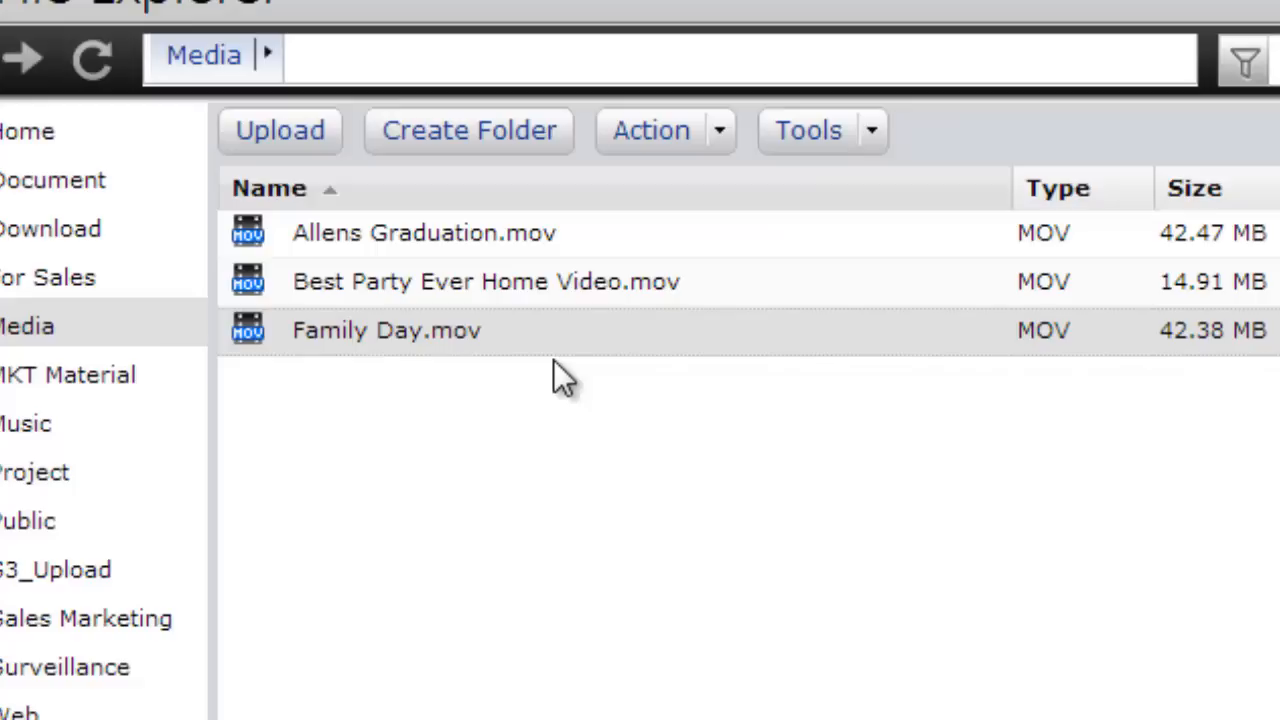
pyautogui.moveTo(556, 420)
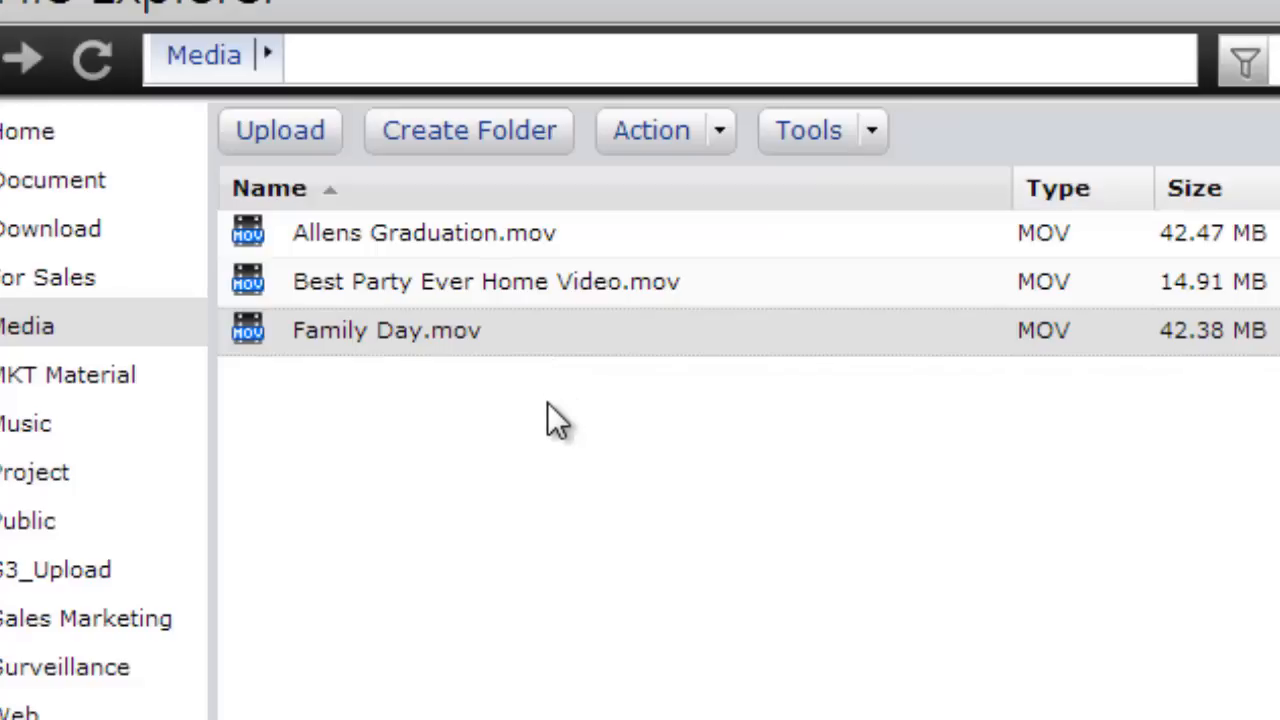